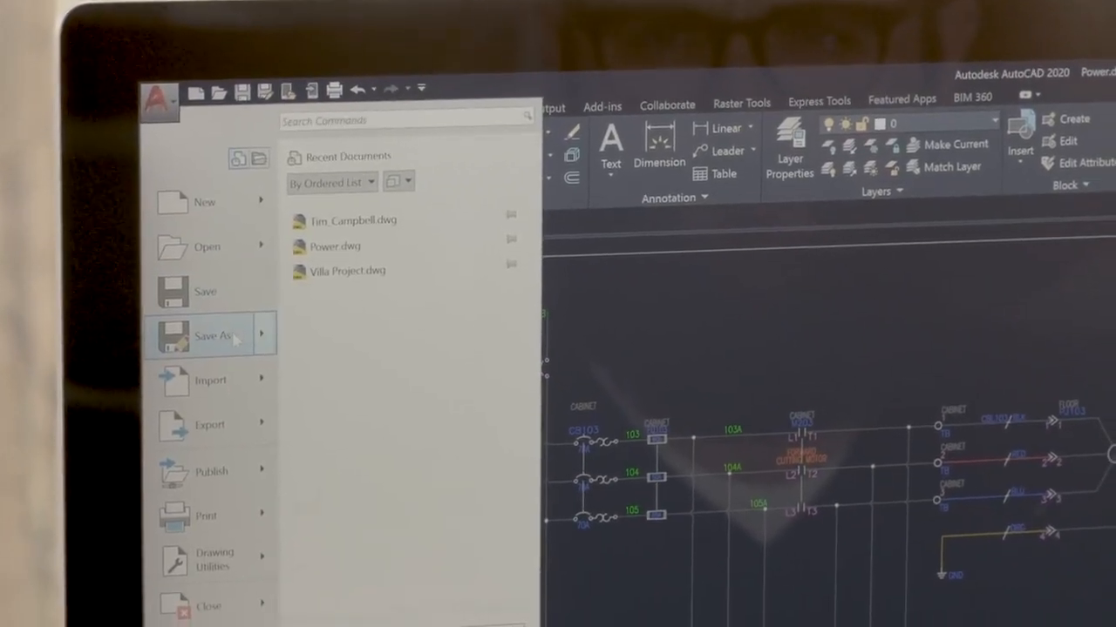
- Reveal the Save As choices, including Drawing to AutoCAD Web & Mobile
{"action": "left_click", "coordinate": [210, 335]}
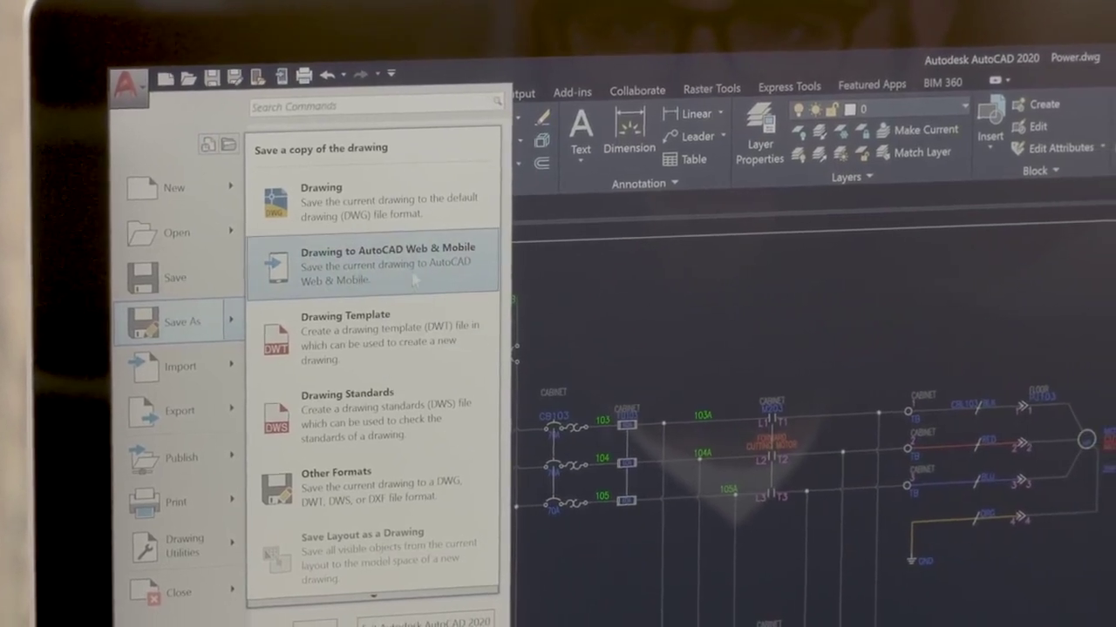